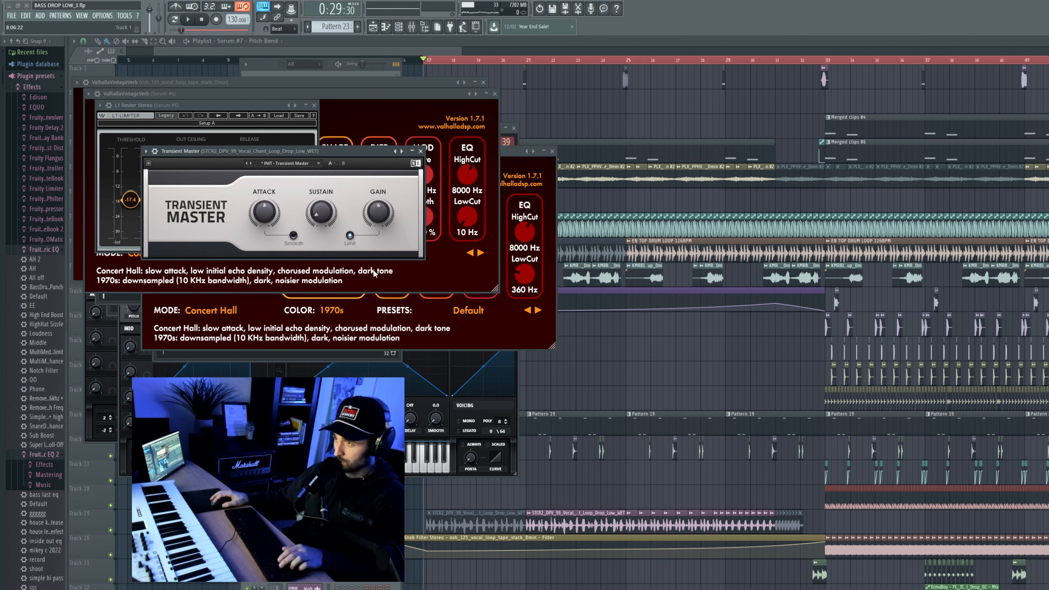
Close all open plugin windows from the View menu and show the Playlist again.
click(80, 16)
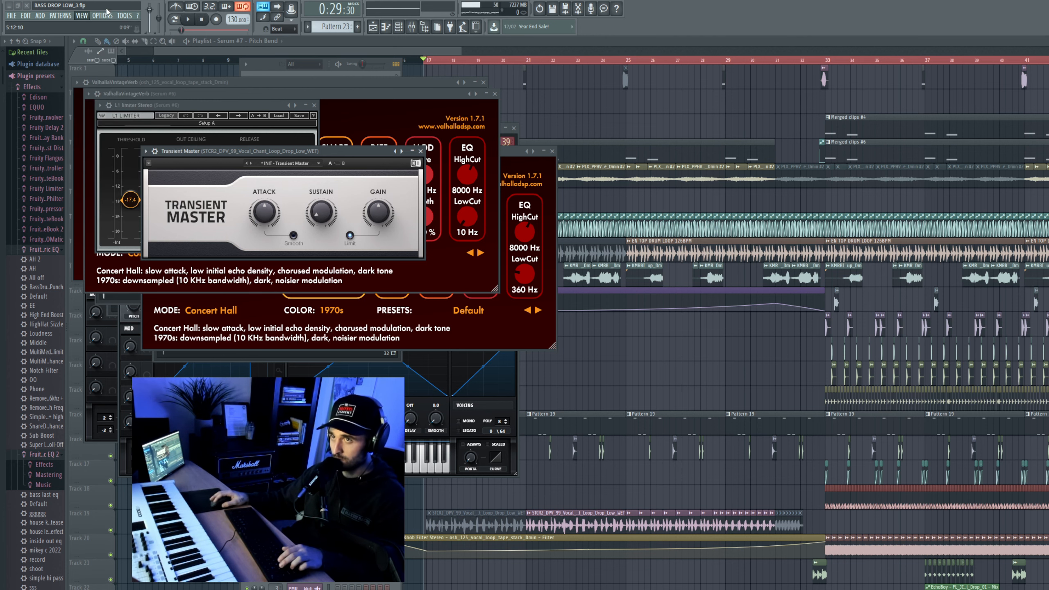
click(82, 16)
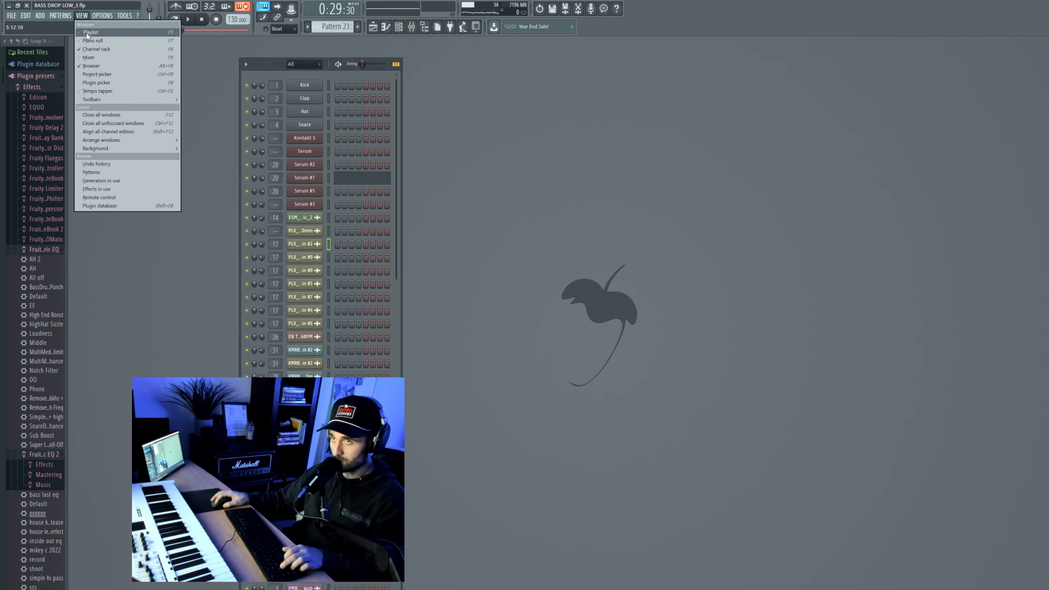
click(90, 32)
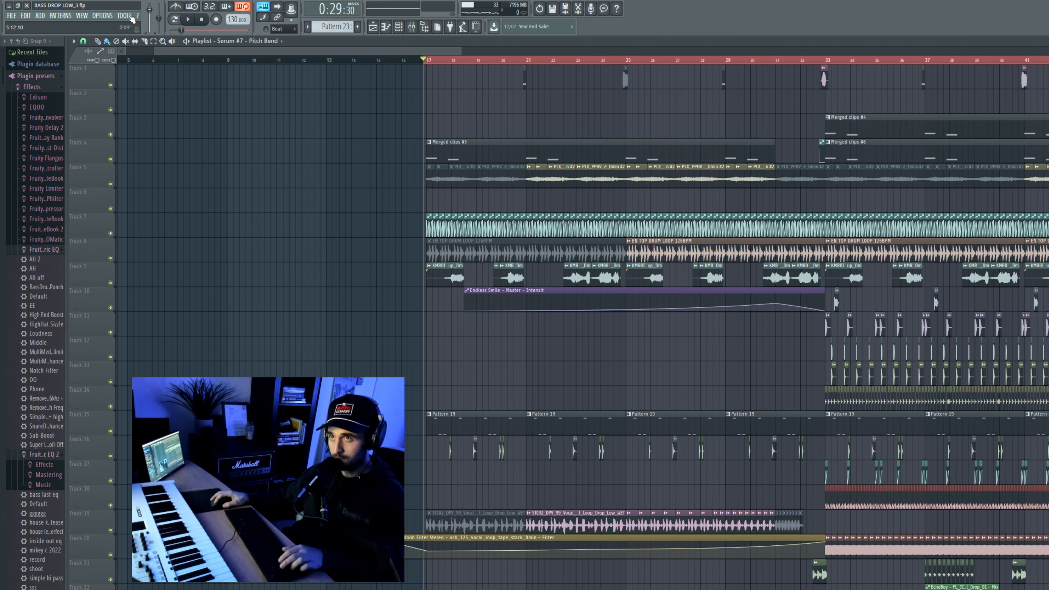
Run the Tools macro Purge unused audio clips.
click(127, 16)
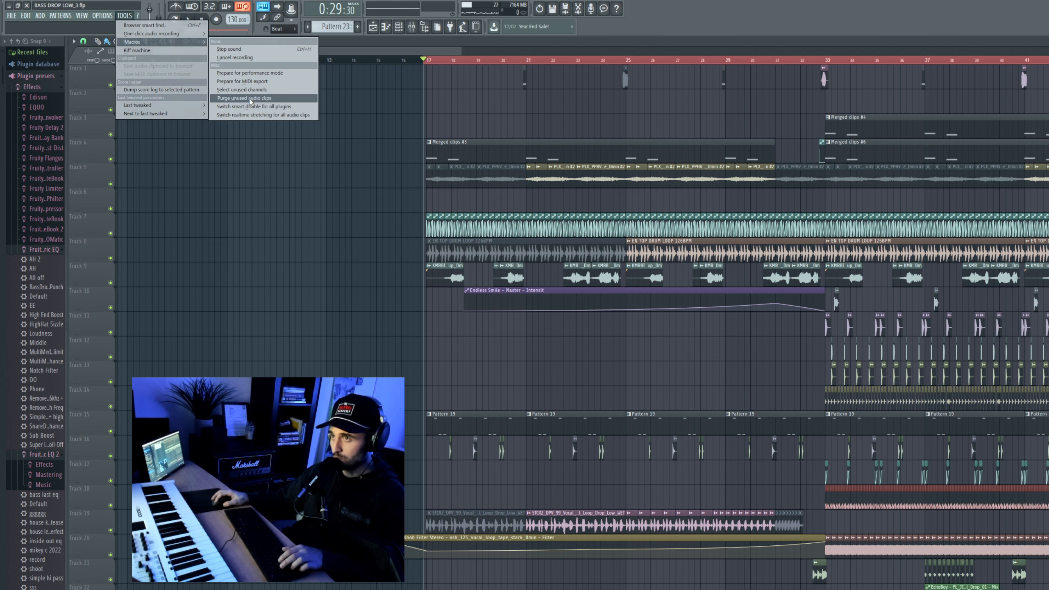
click(244, 98)
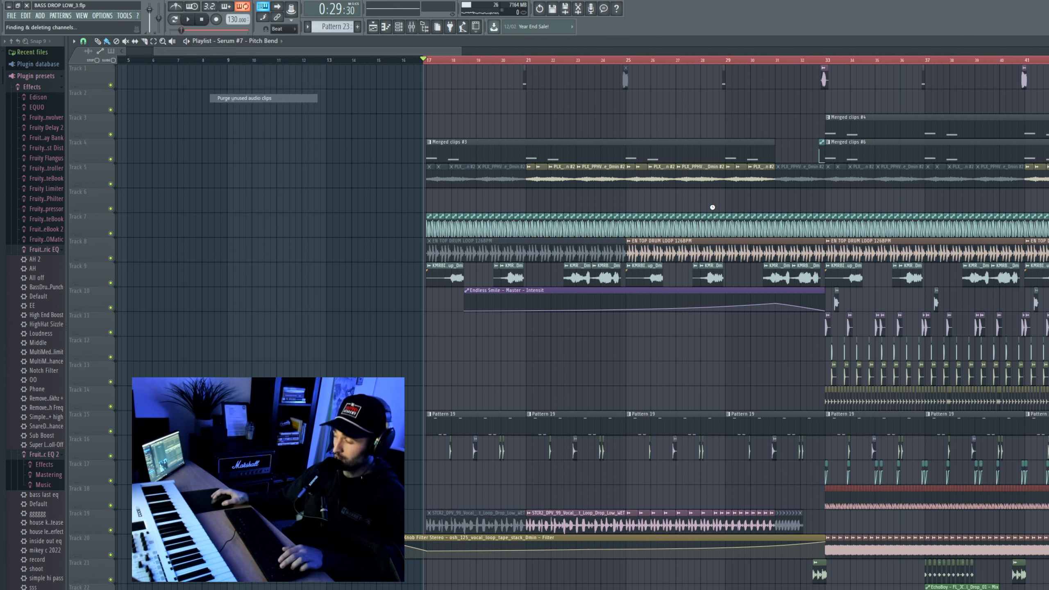
mouse_move(687, 236)
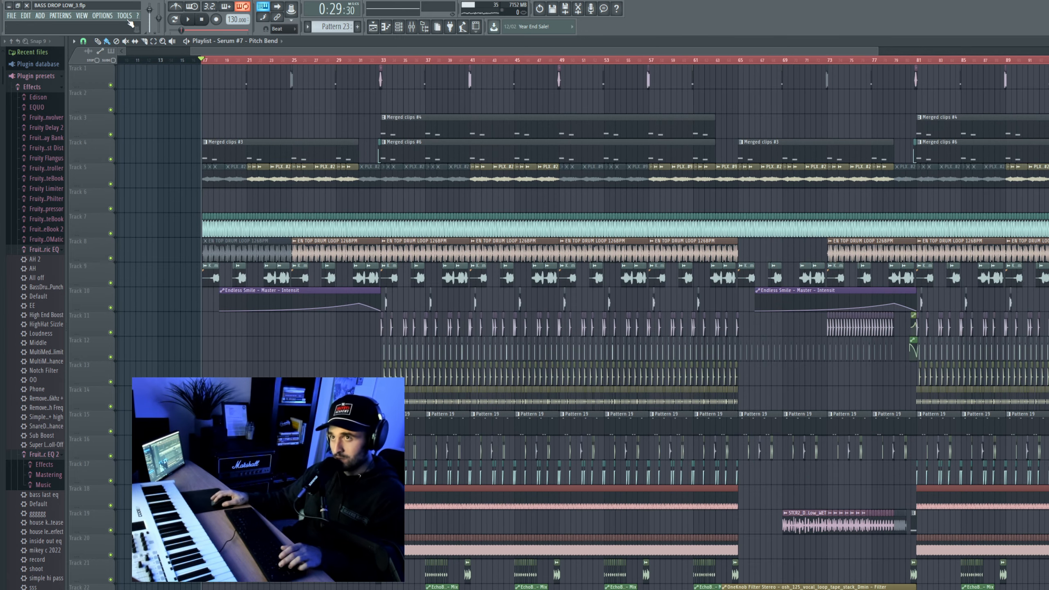
Select unused channels via the Tools macro and confirm deleting them.
click(122, 15)
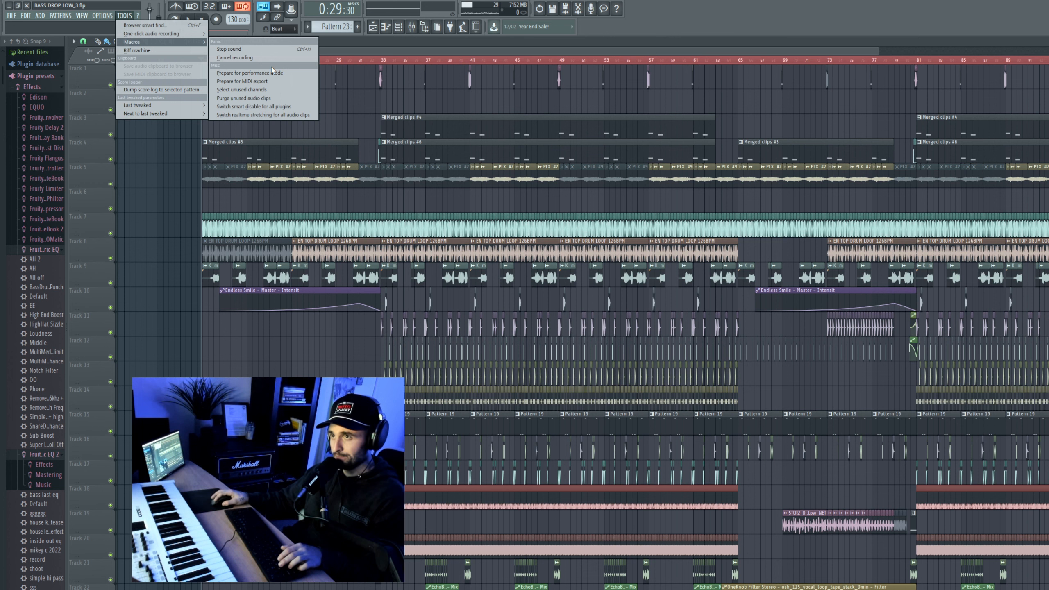
click(242, 89)
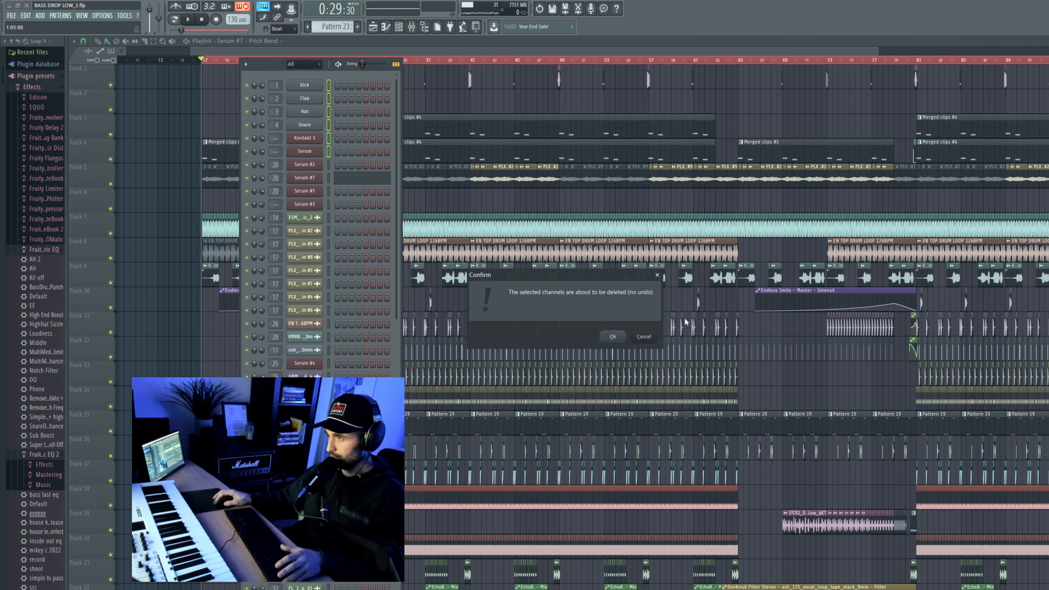
click(612, 336)
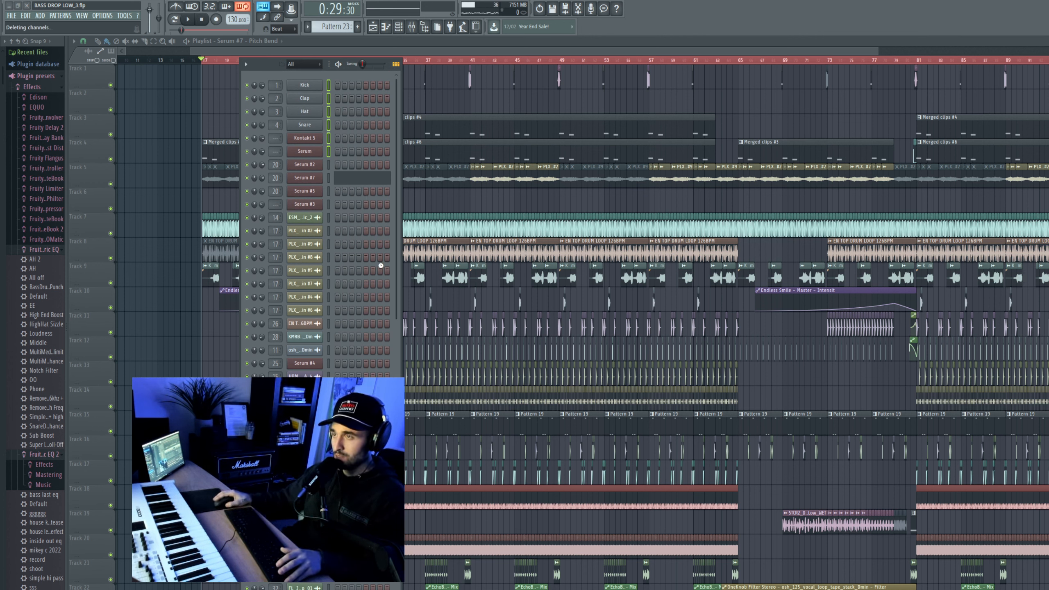
scroll(down, 3)
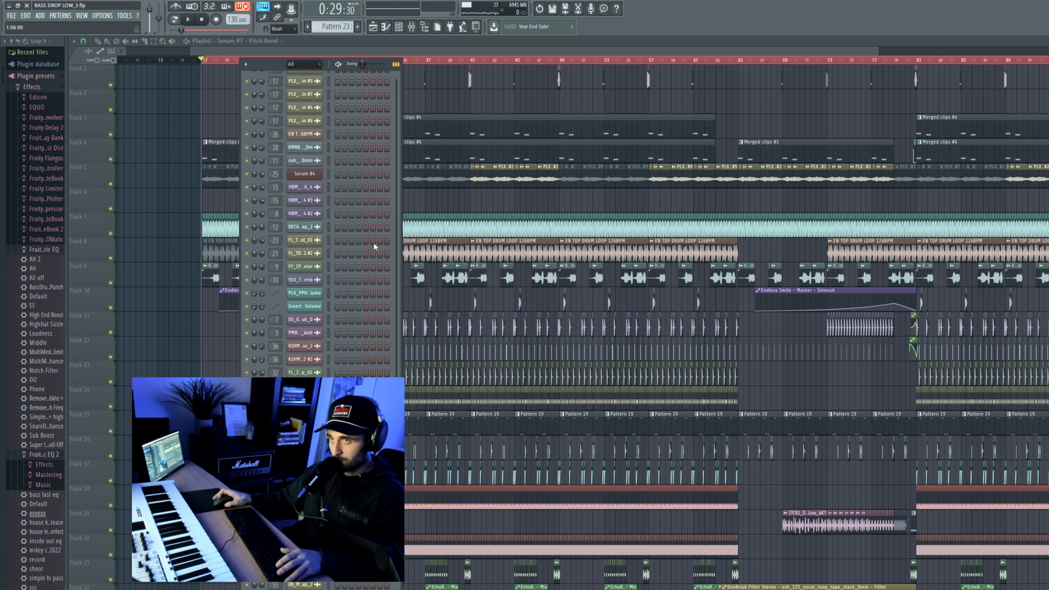
click(119, 16)
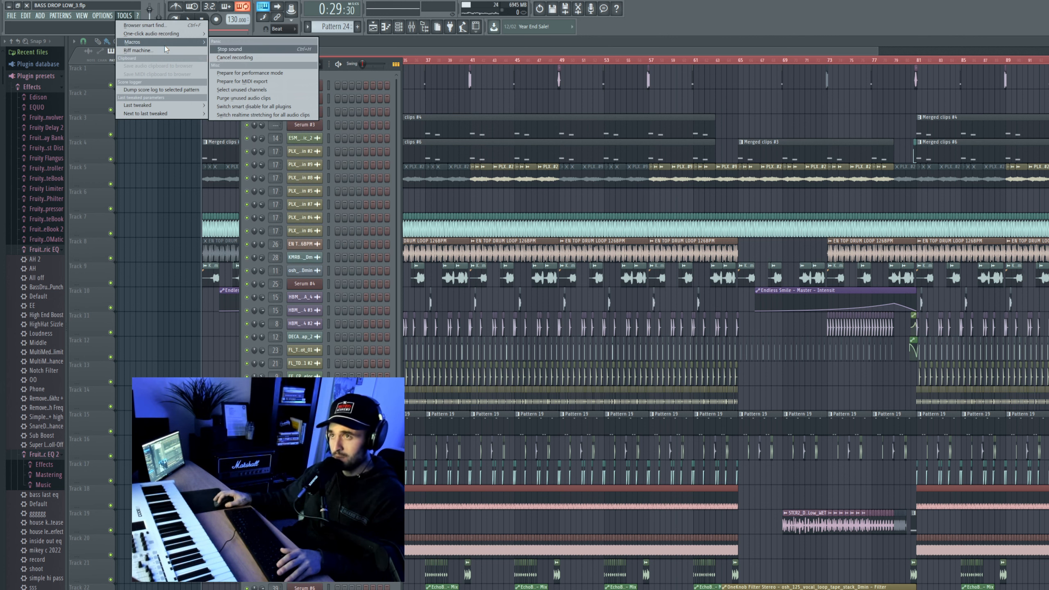
mouse_move(252, 109)
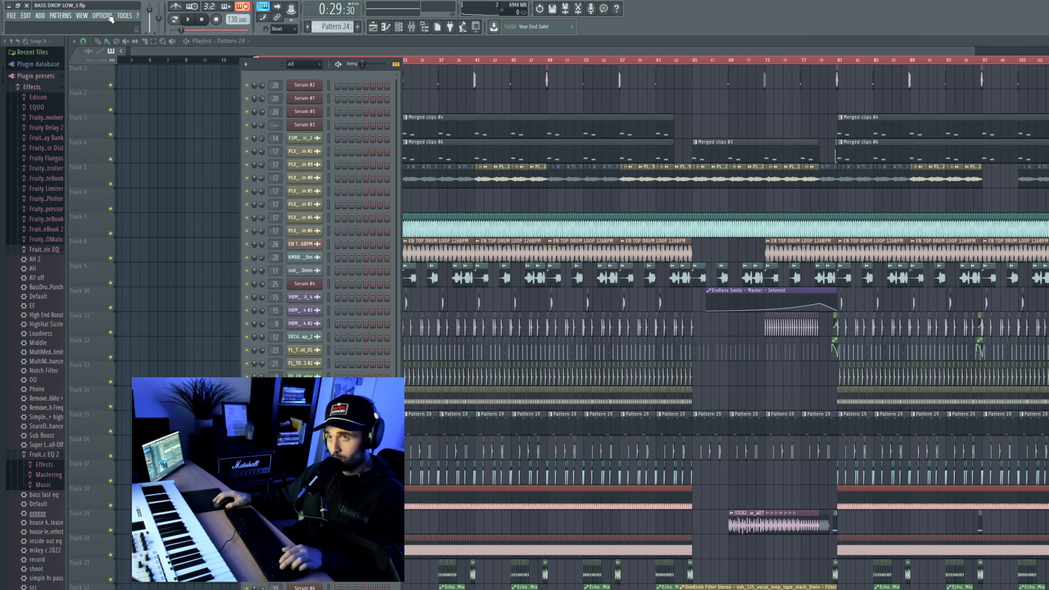
click(103, 15)
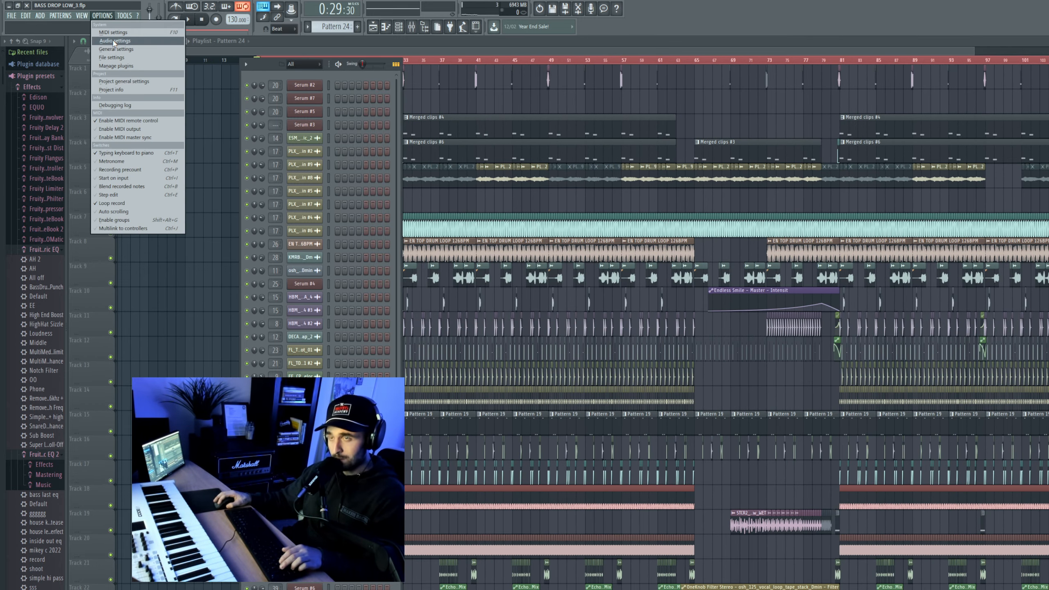
click(115, 40)
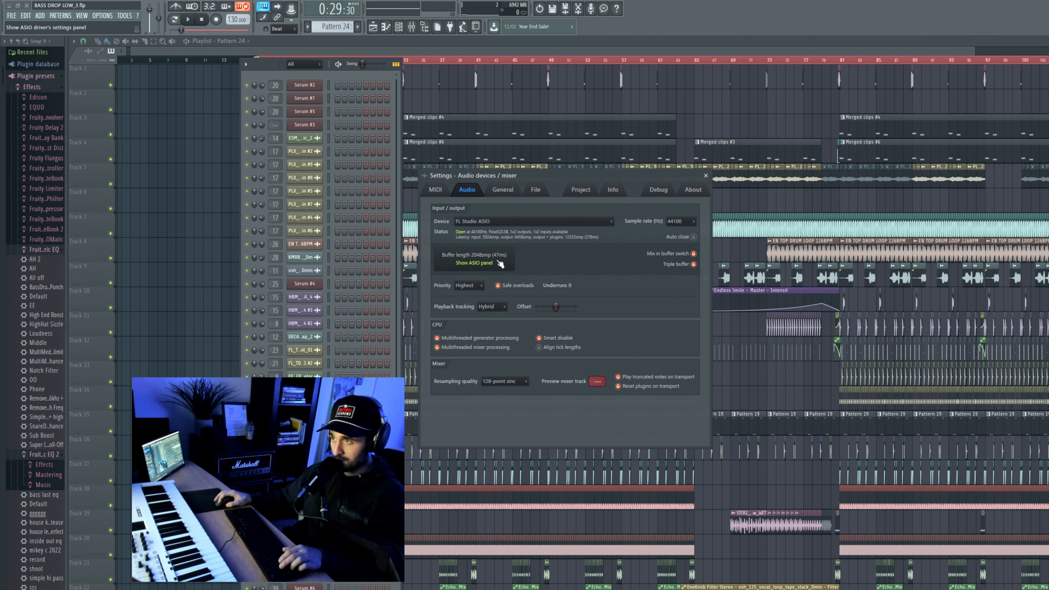
click(473, 262)
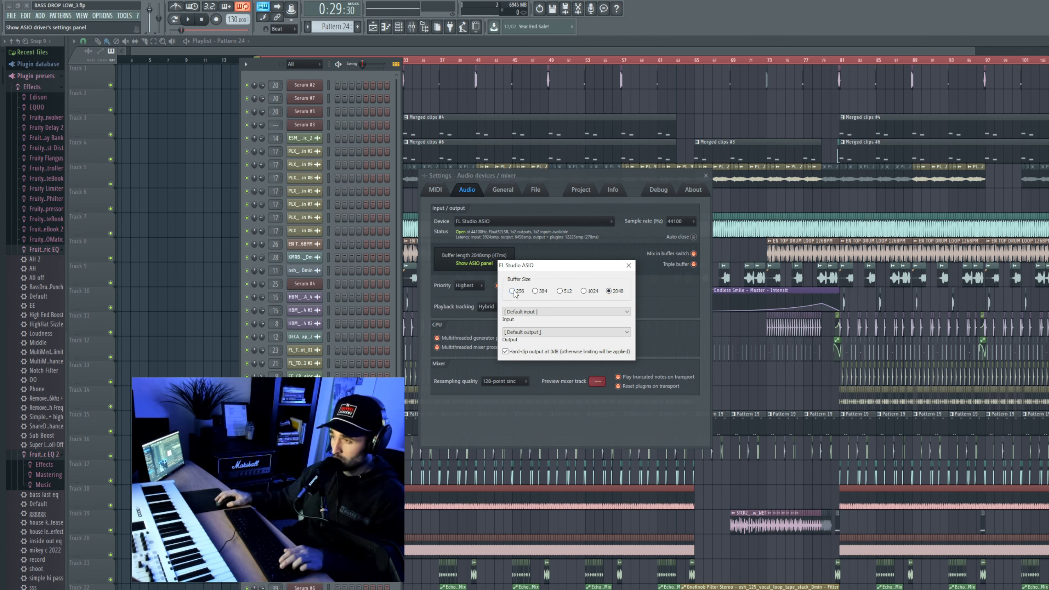
click(511, 291)
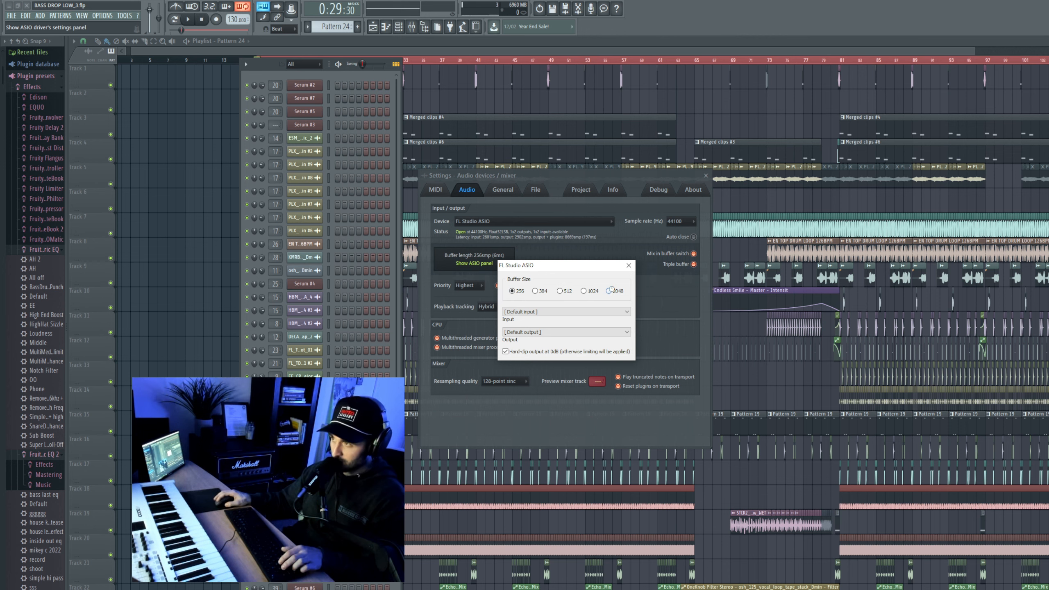
click(612, 290)
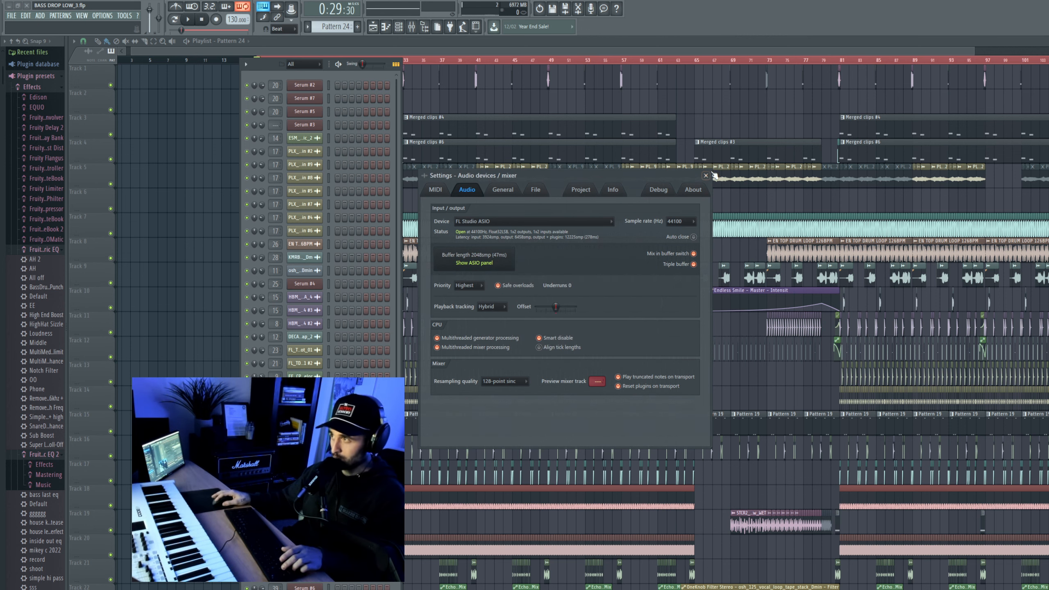
click(705, 175)
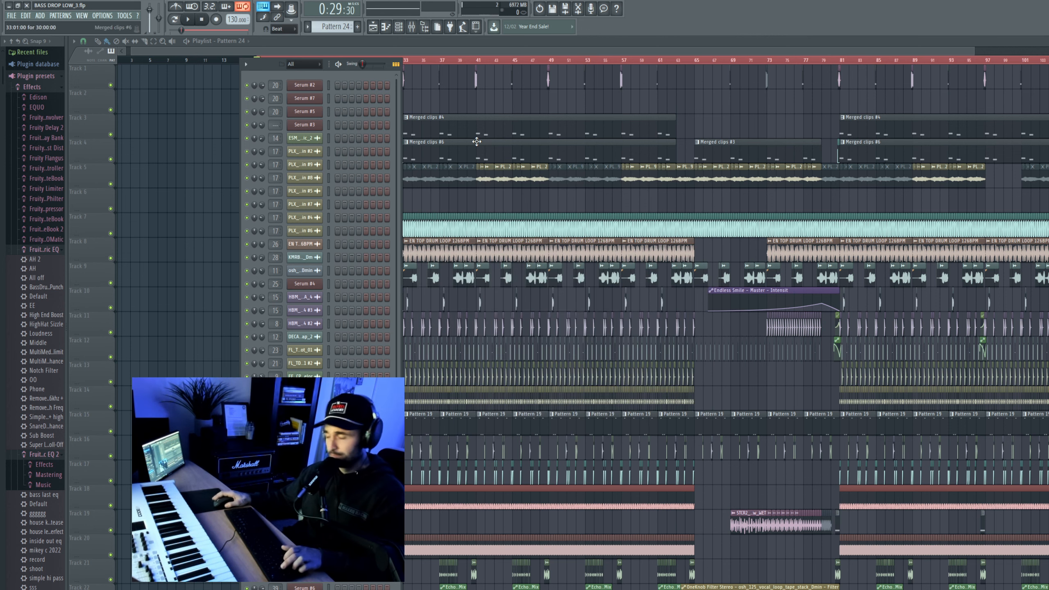